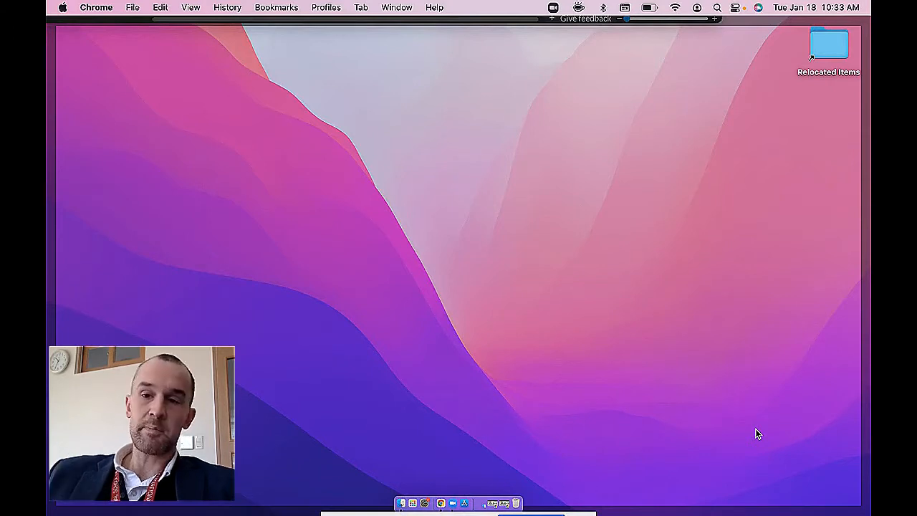
mouse_move(779, 186)
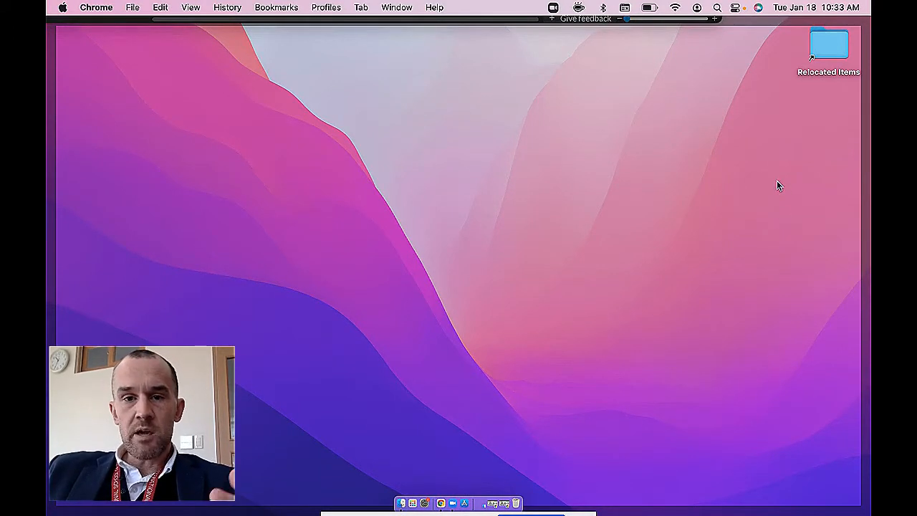
mouse_move(711, 82)
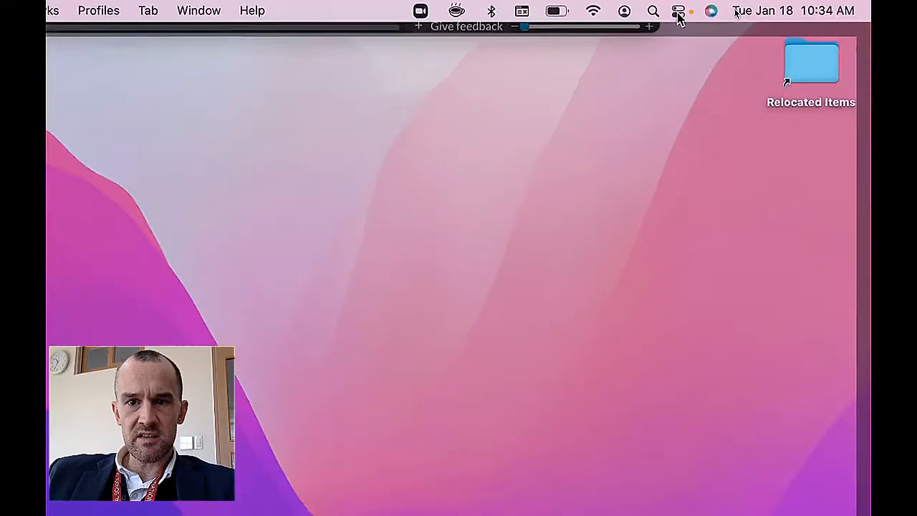
Step: Mirror the MacBook display to the C4.10 Apple TV from Control Center's Screen Mirroring
click(735, 10)
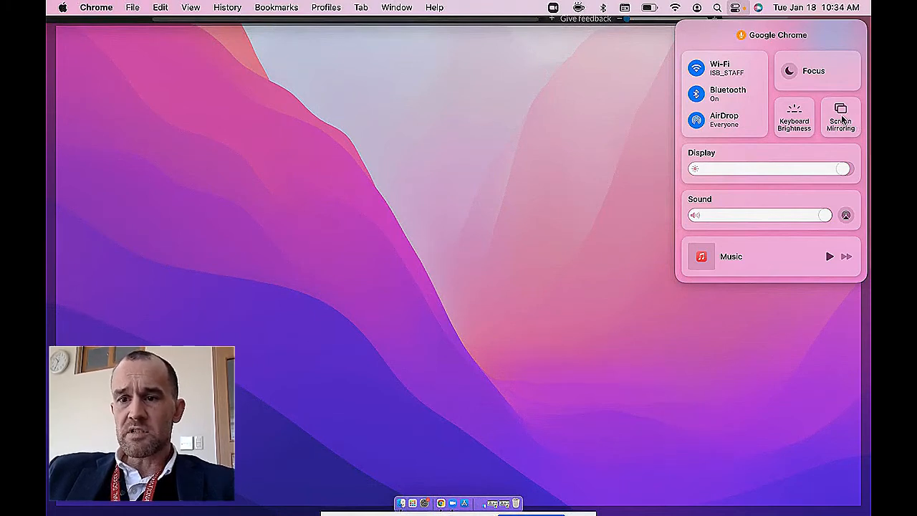
click(840, 117)
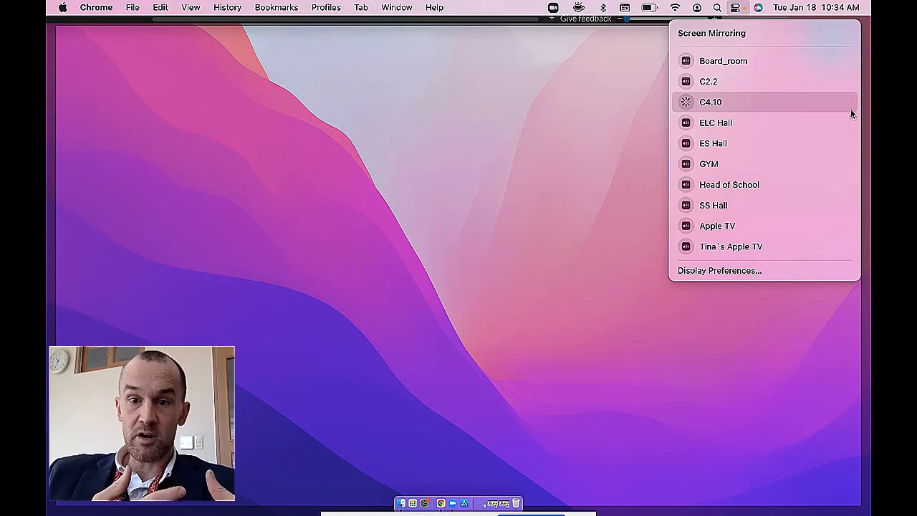
click(710, 102)
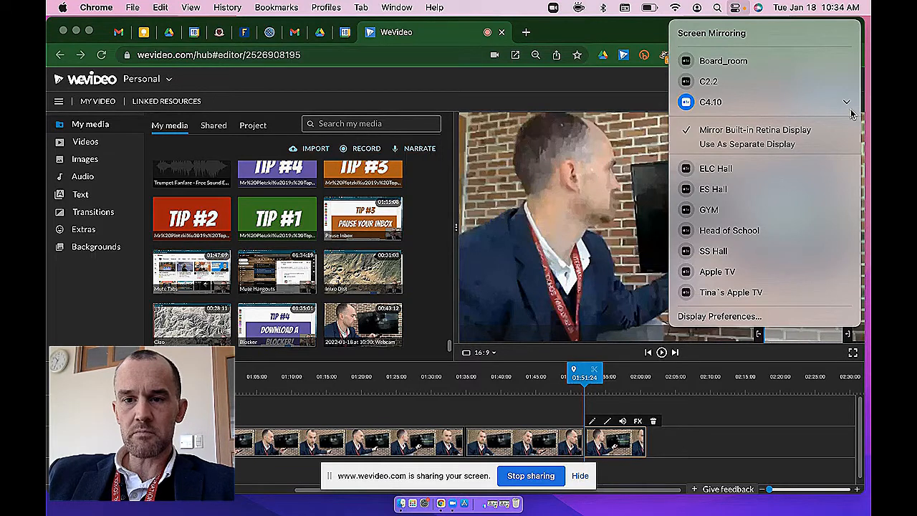
mouse_move(824, 107)
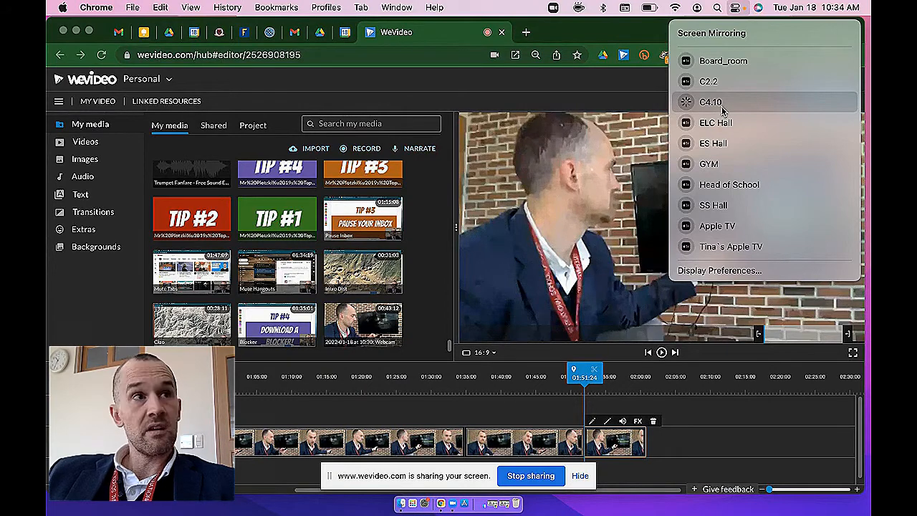
Step: Dismiss the Screen Mirroring destination list by clicking C4.10 again
click(709, 102)
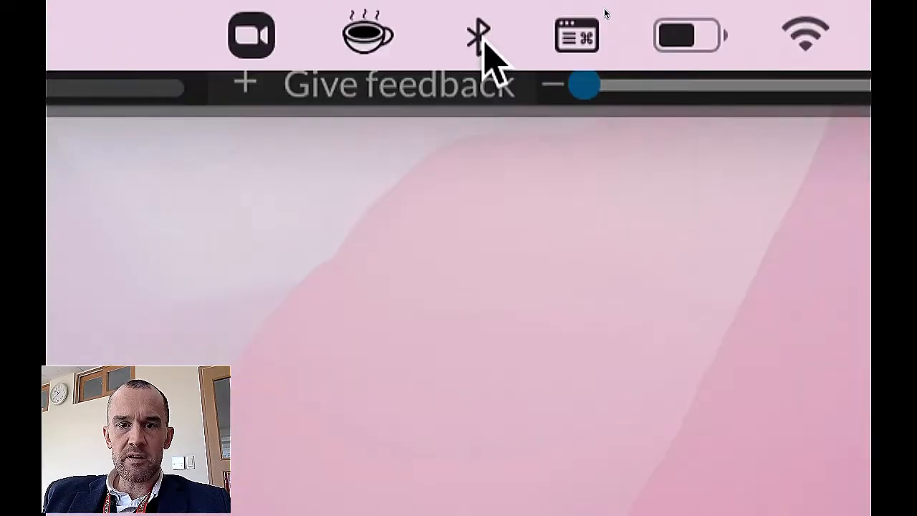
Step: Open Bluetooth Preferences from the menu bar Bluetooth icon
click(603, 8)
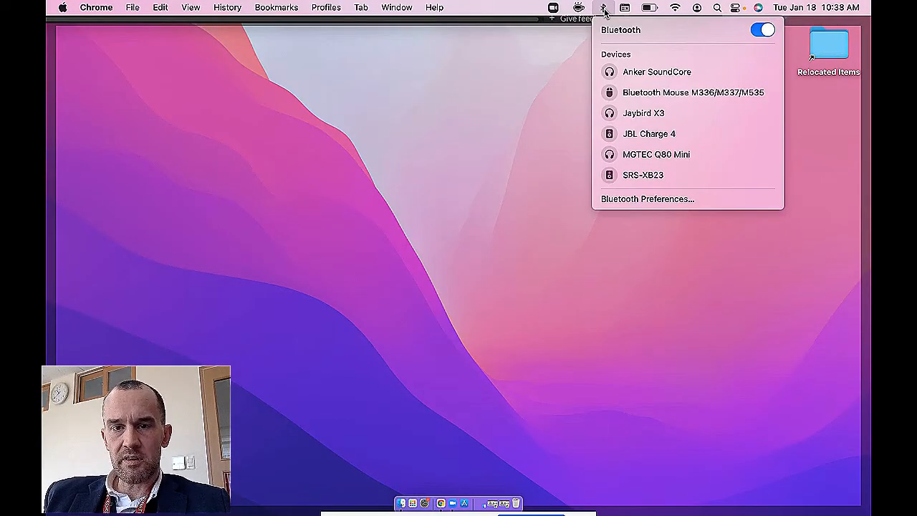
click(716, 7)
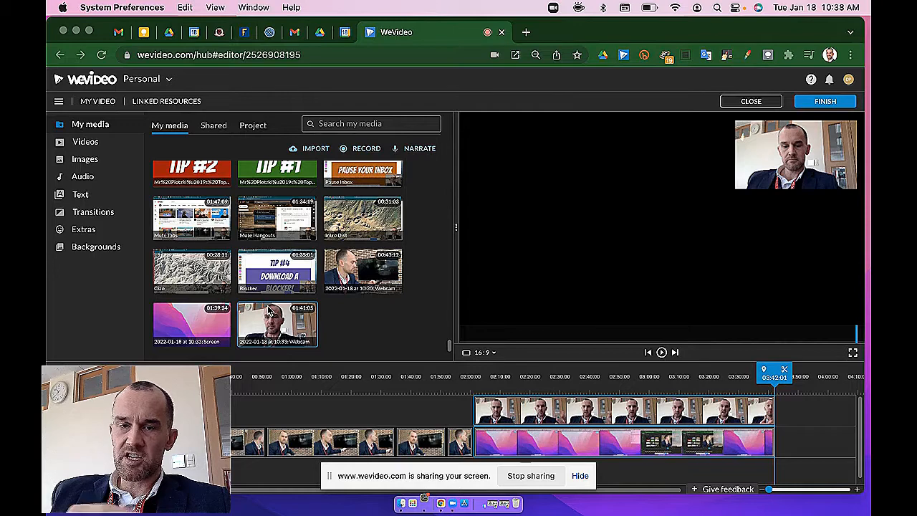
Step: Connect the SRS-XB23 speaker from the Bluetooth device list
click(603, 8)
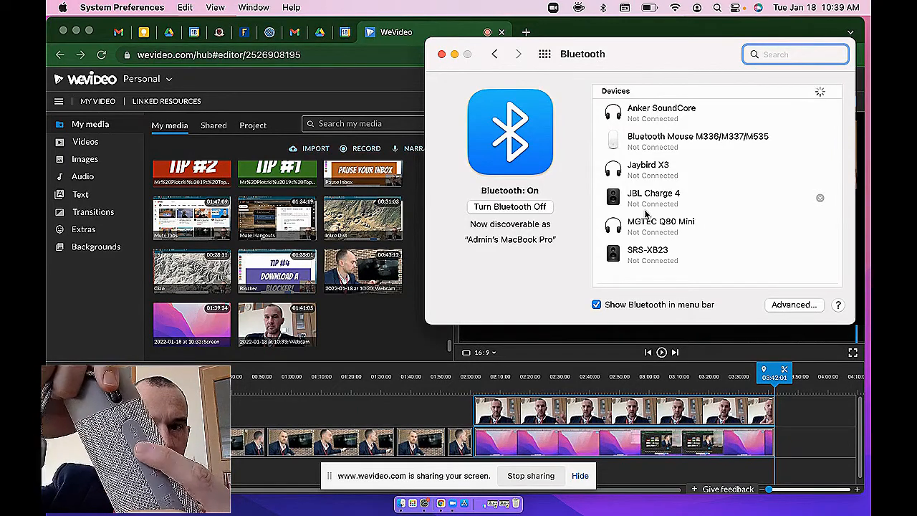
scroll(down, 3)
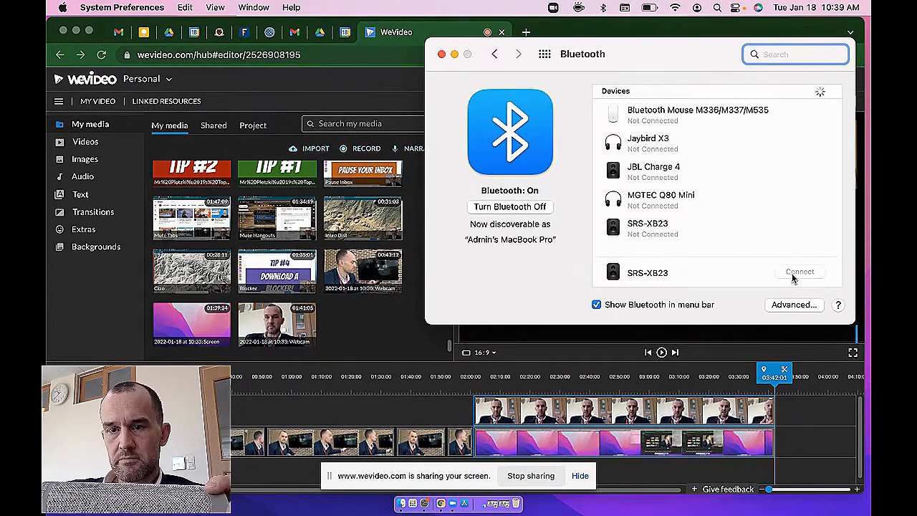
click(799, 272)
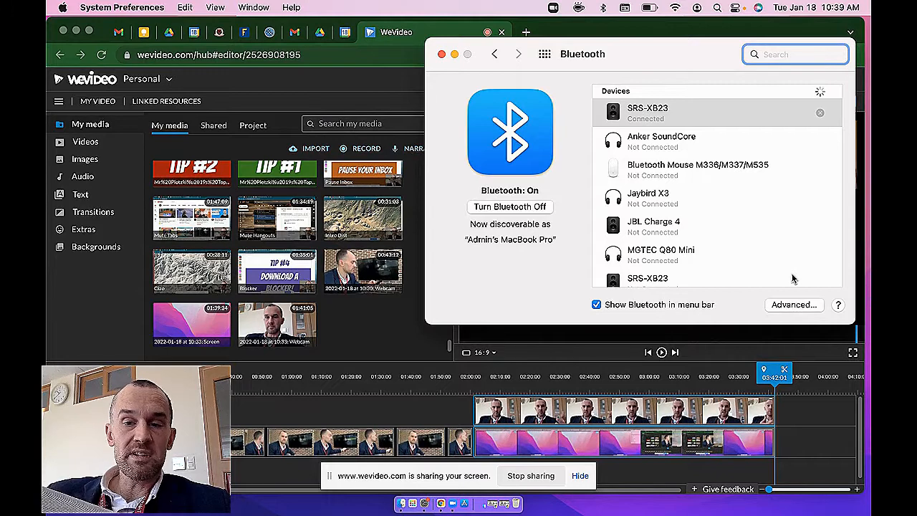
mouse_move(641, 125)
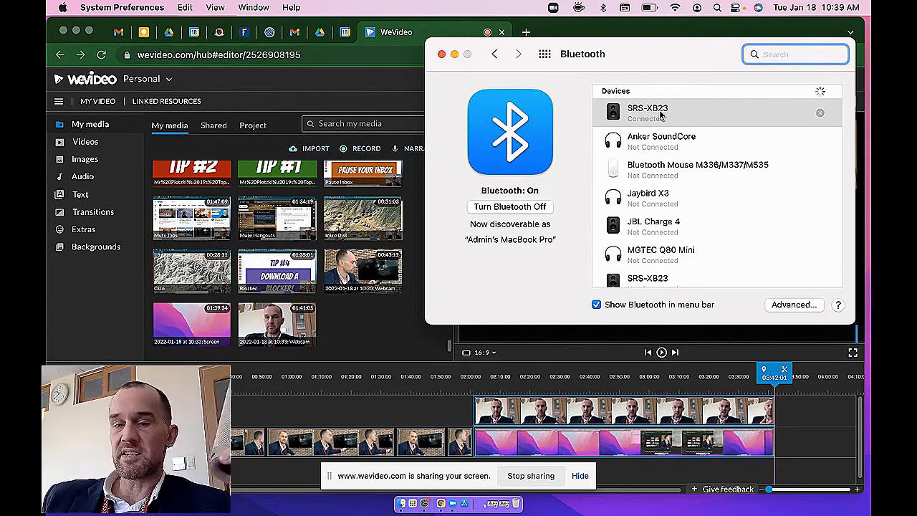
Step: Rename the SRS-XB23 speaker to 'C4.10' via its right-click Rename option
right_click(646, 113)
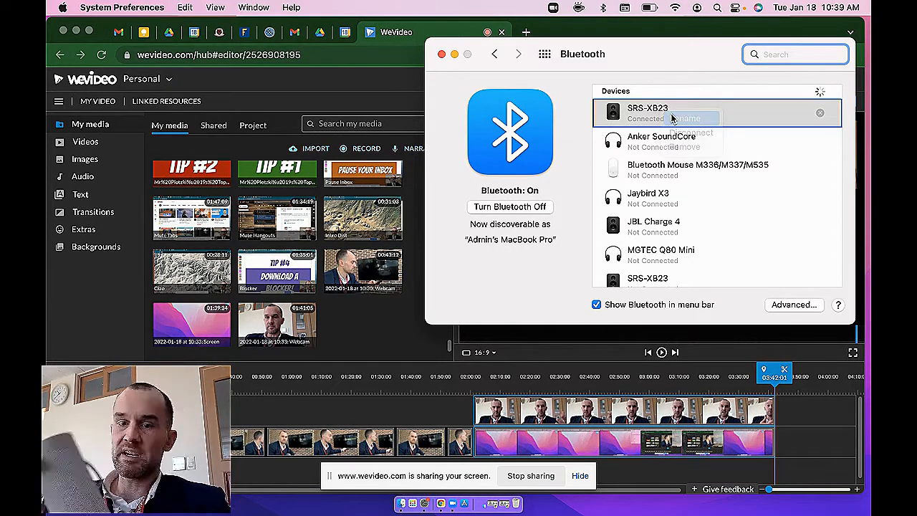
click(691, 117)
text(C)
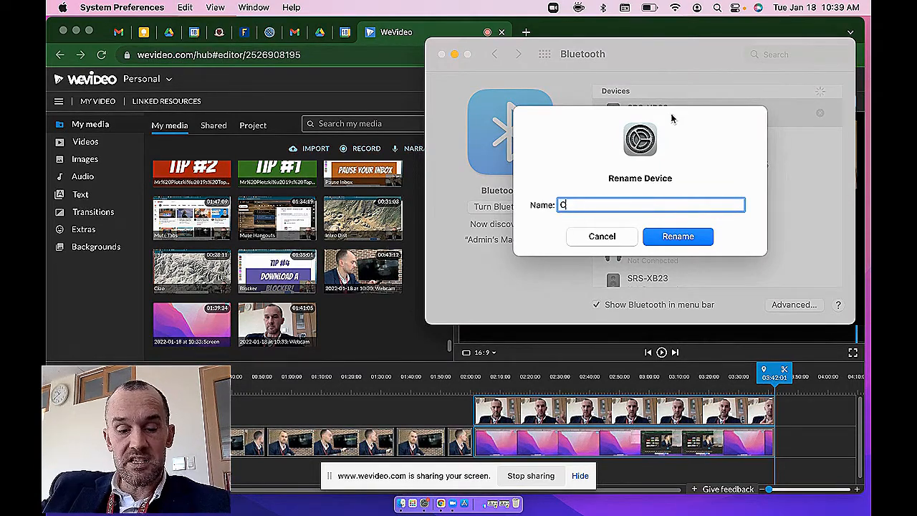
text(4.10)
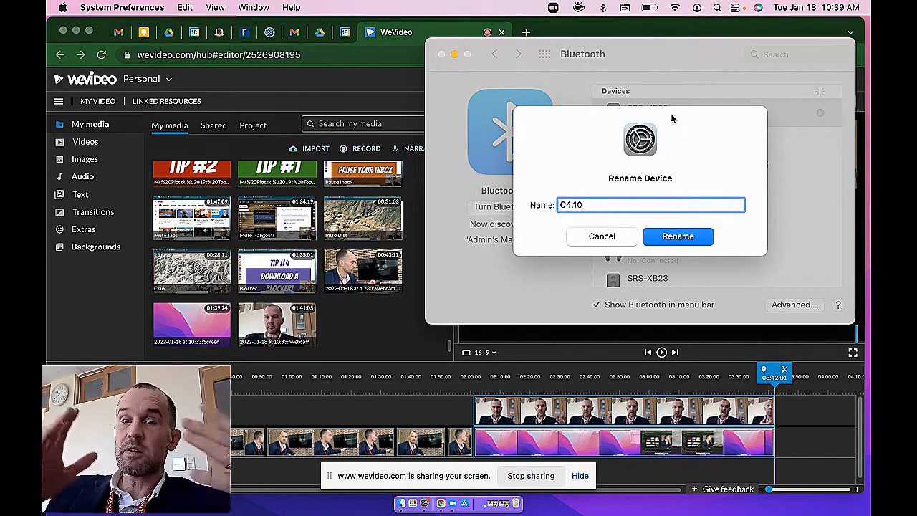
mouse_move(677, 236)
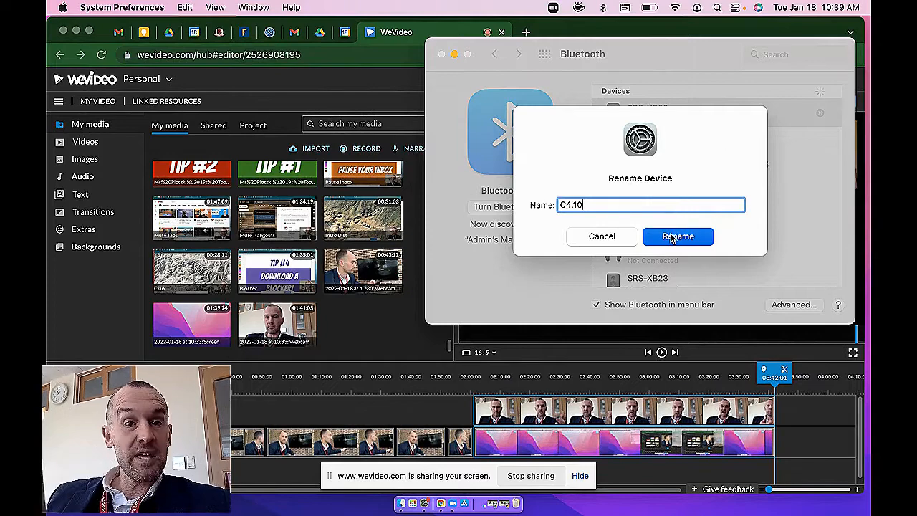
click(677, 236)
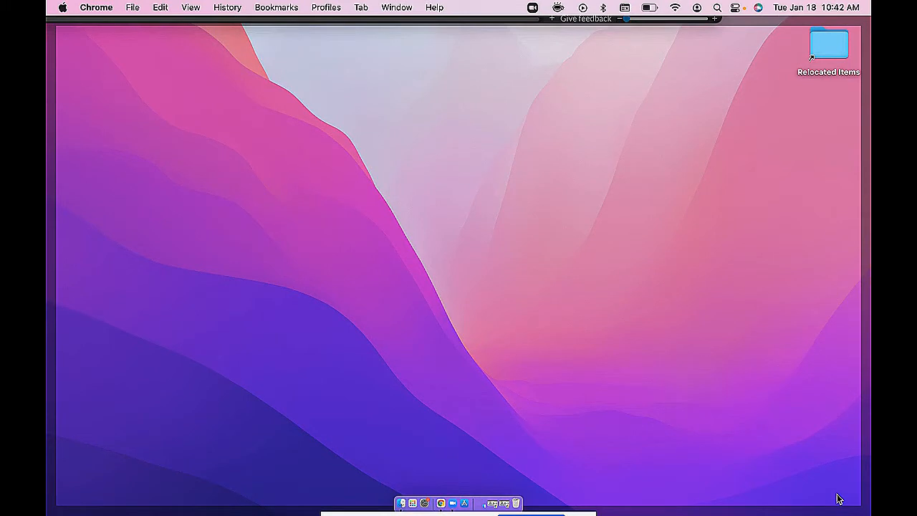
Step: Select C4.10 (Bluetooth) as sound output in Sound settings, then close the window
text(bluetooth)
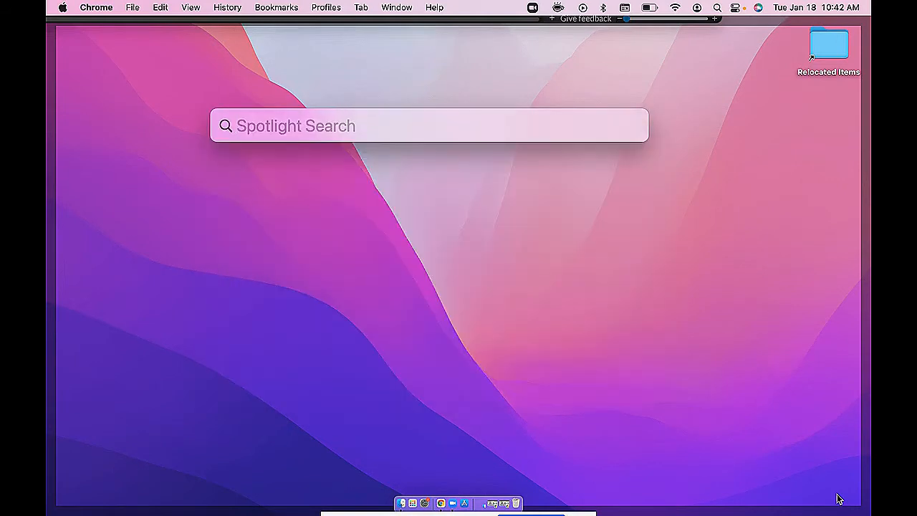
text(sound)
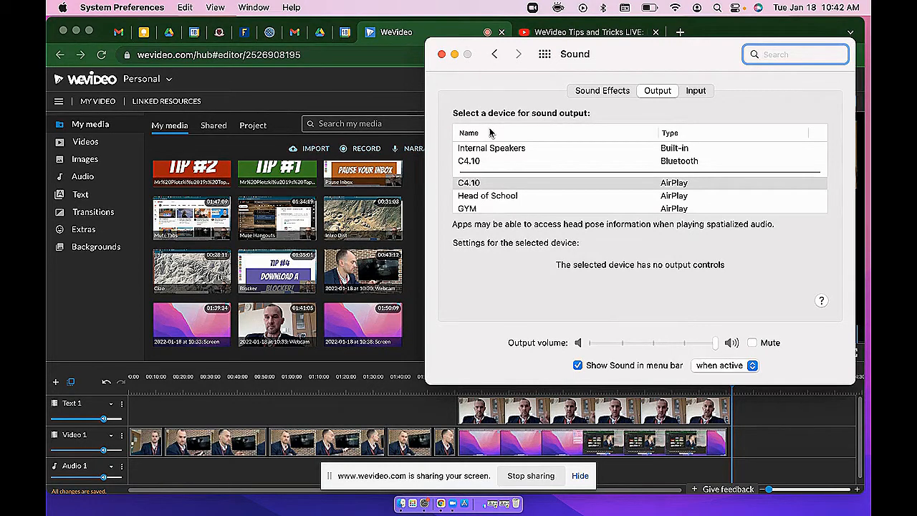
mouse_move(477, 166)
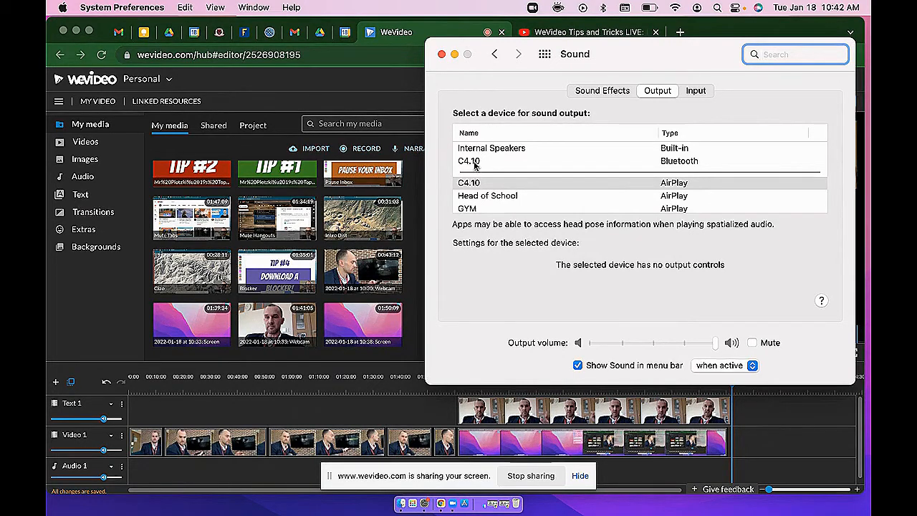
click(469, 160)
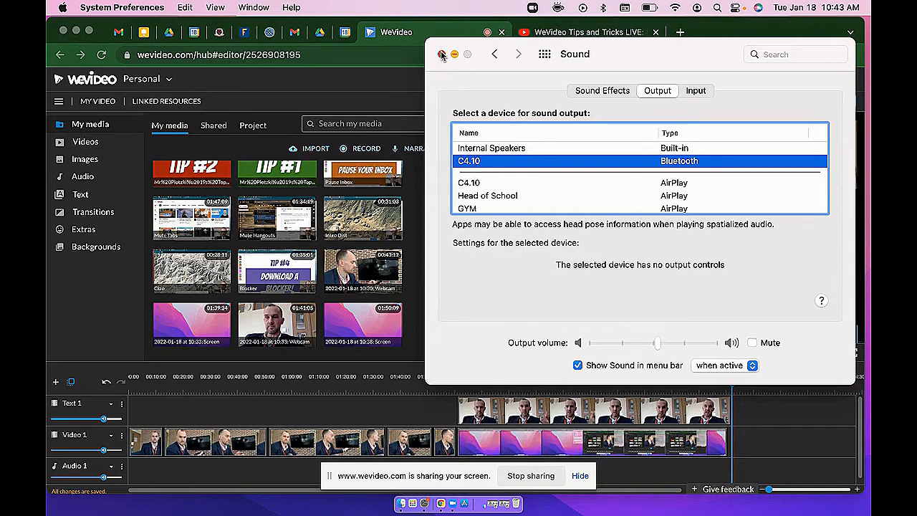
click(442, 54)
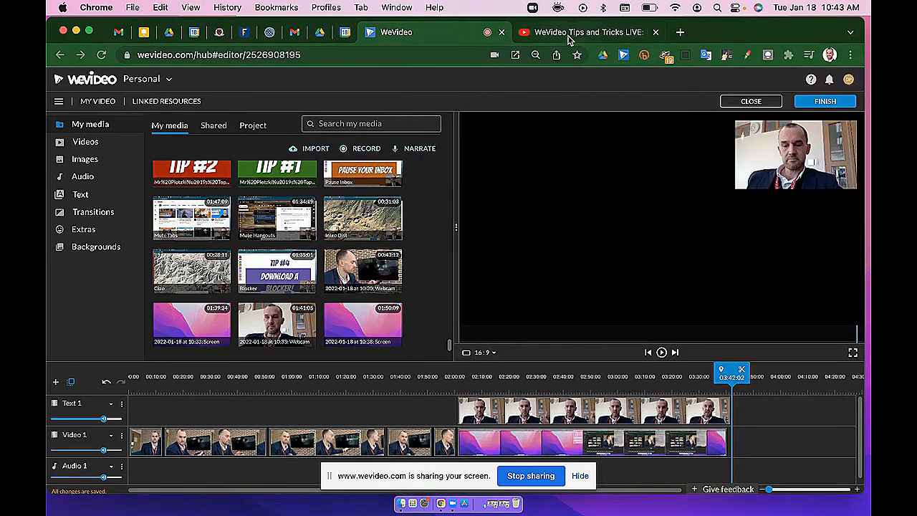
Step: Play the WeVideo Tips and Tricks LIVE video in its YouTube tab
click(584, 32)
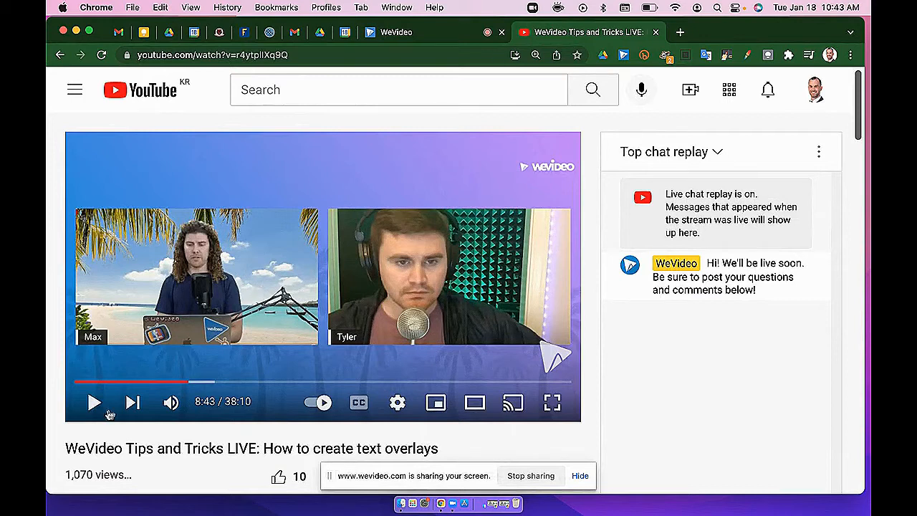
click(94, 402)
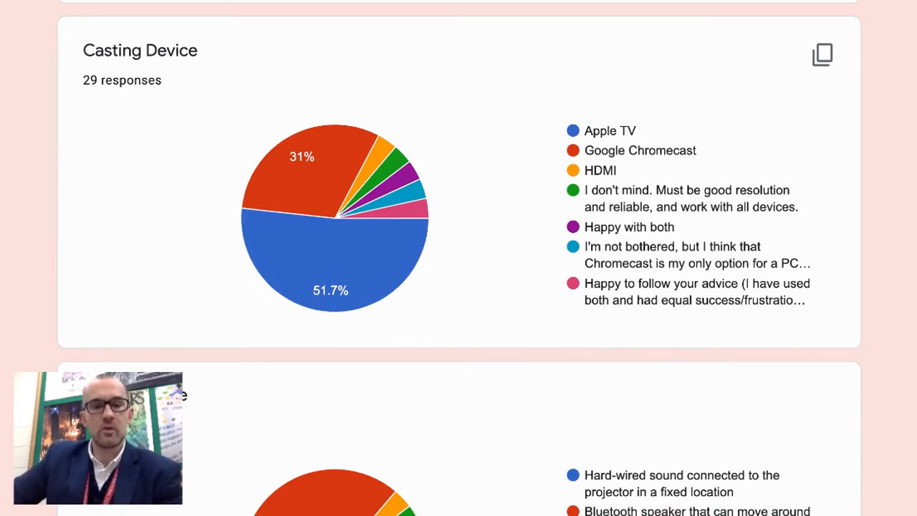
mouse_move(372, 273)
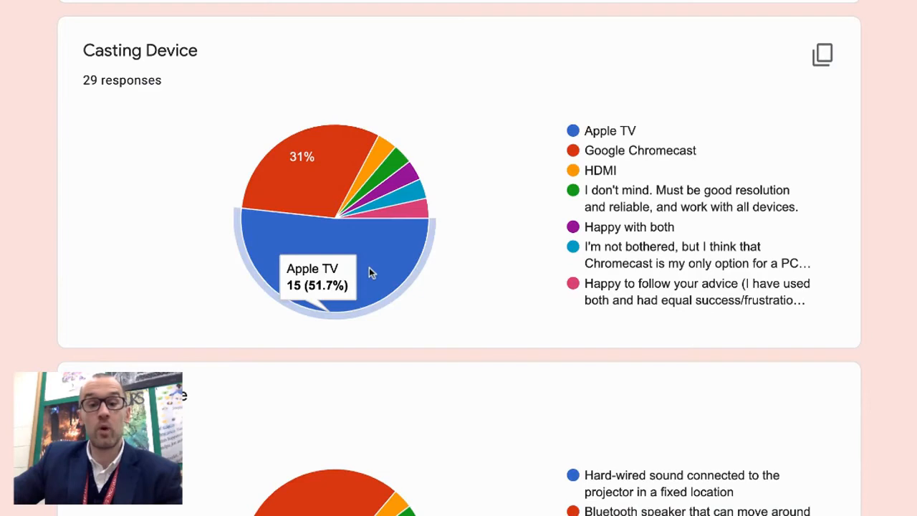
mouse_move(394, 282)
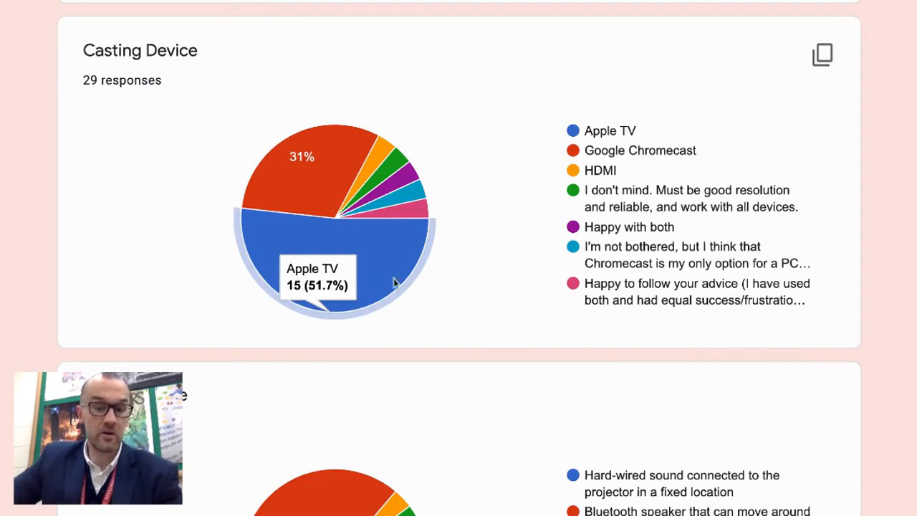
scroll(down, 3)
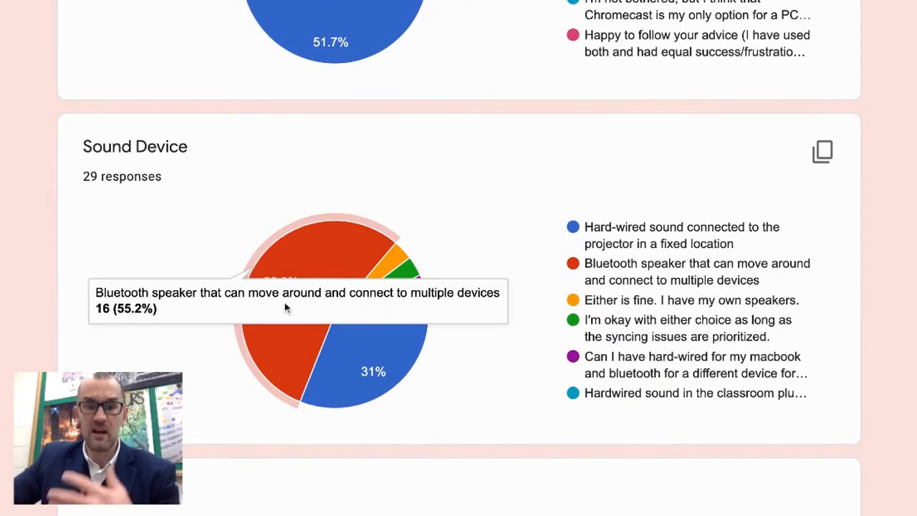
mouse_move(333, 241)
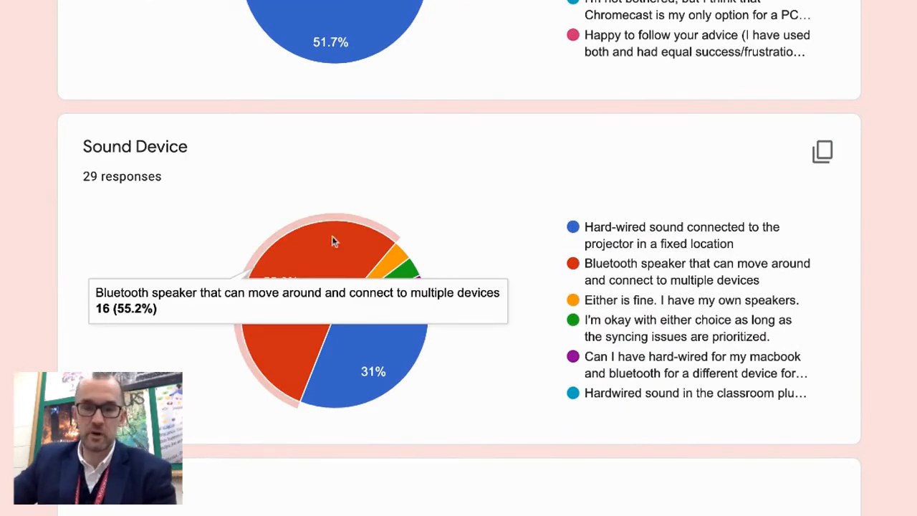
mouse_move(386, 212)
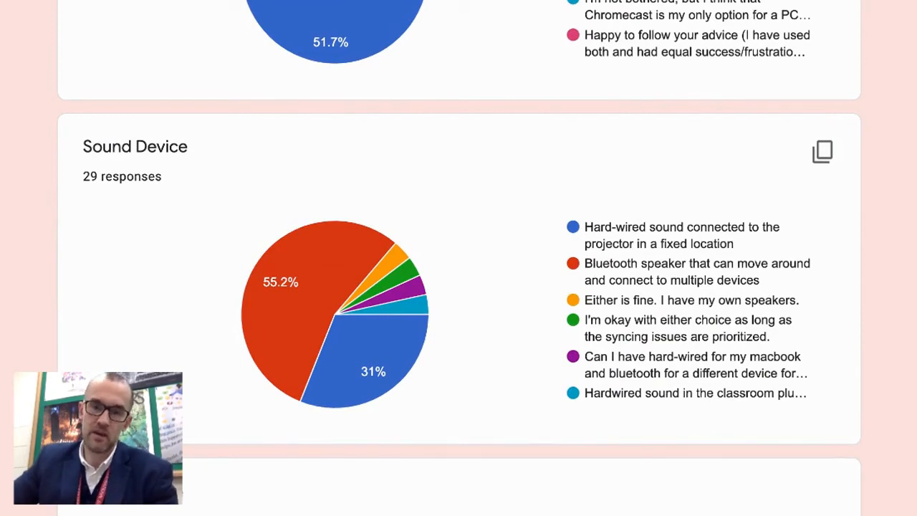
scroll(down, 3)
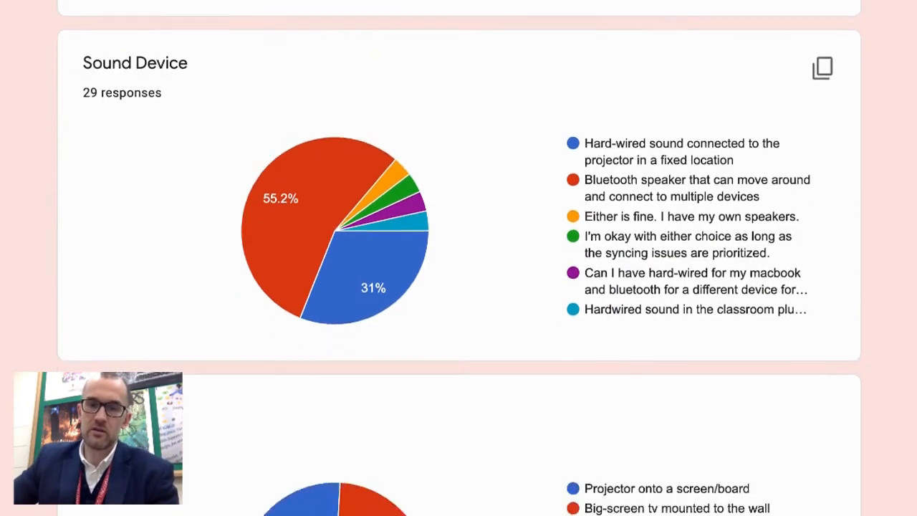